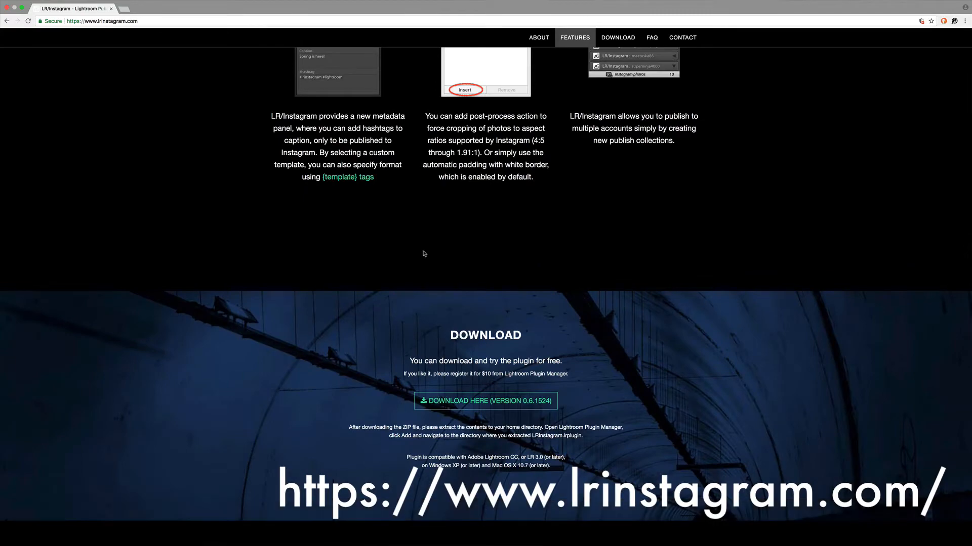
Bring up the Lightroom Plug-in Manager from the File menu.
{"action": "left_click", "coordinate": [650, 38]}
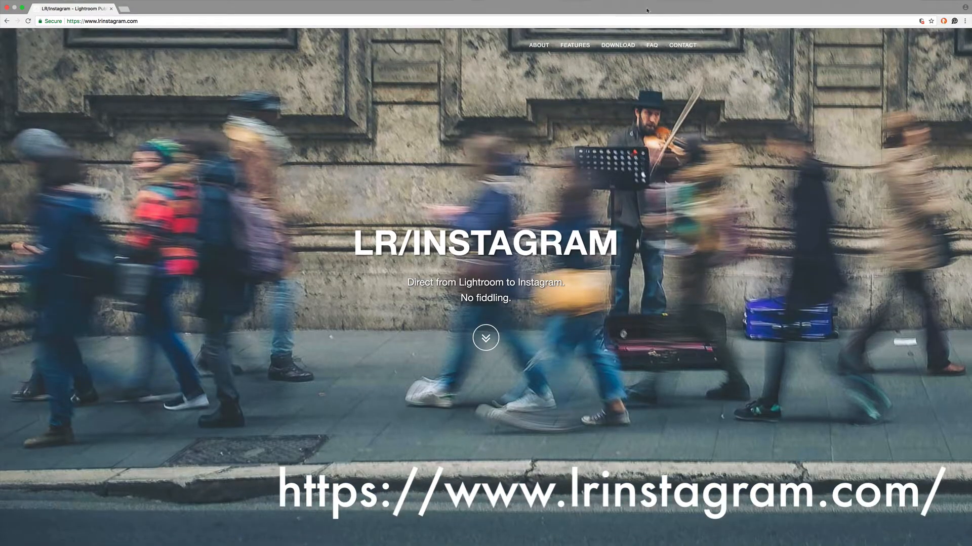
{"action": "mouse_move", "coordinate": [555, 174]}
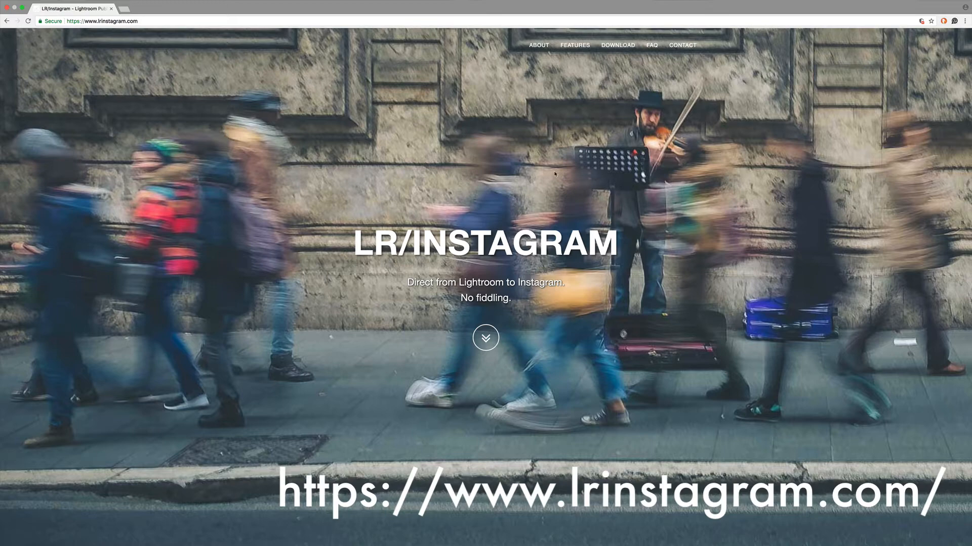
{"action": "mouse_move", "coordinate": [554, 174]}
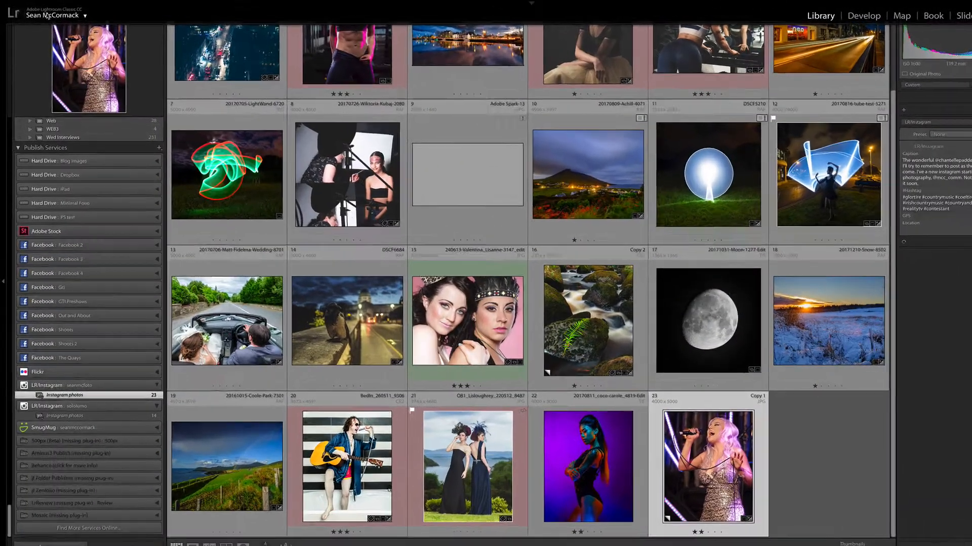
{"action": "left_click", "coordinate": [104, 7]}
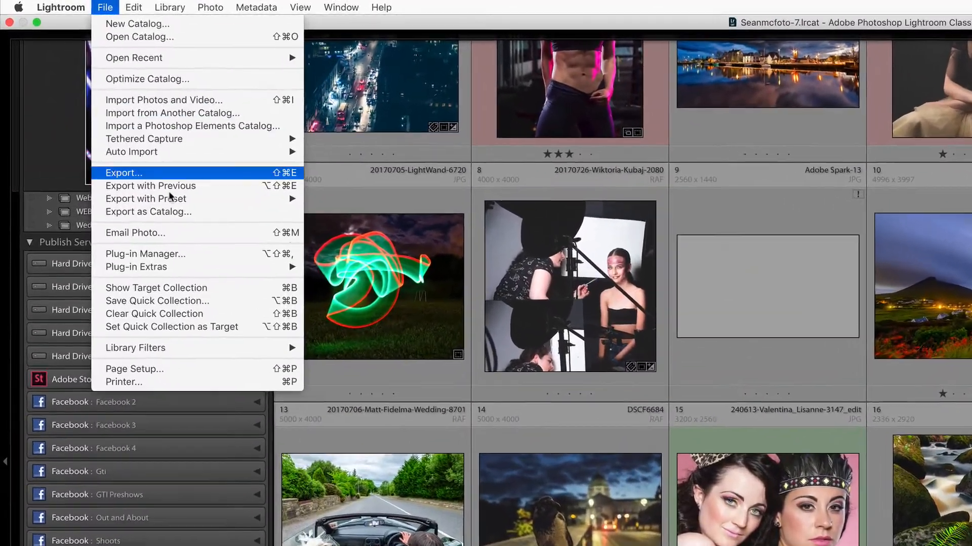
{"action": "left_click", "coordinate": [145, 254]}
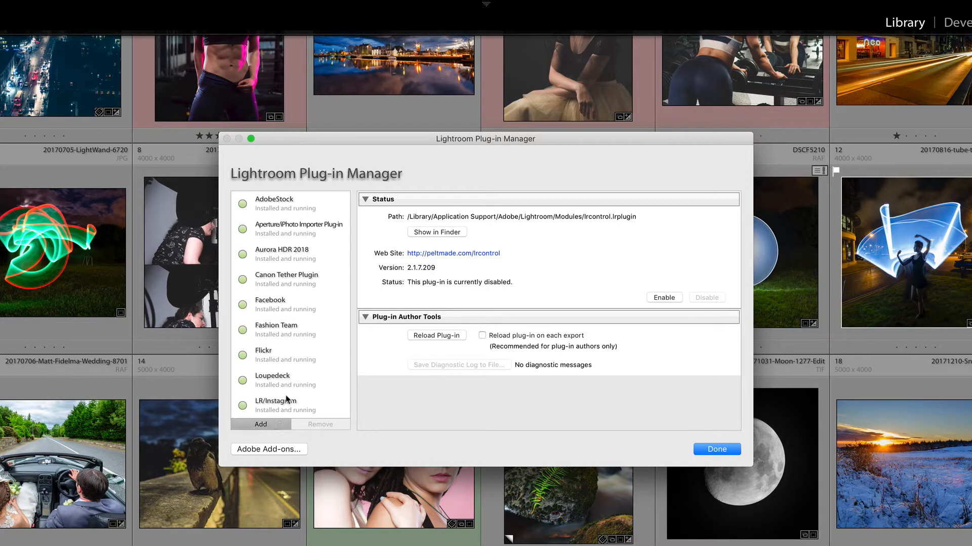
Browse the Documents, FUJIFILM and Lightroom Plugins folders when adding a plug-in, then cancel the chooser.
{"action": "left_click", "coordinate": [259, 424]}
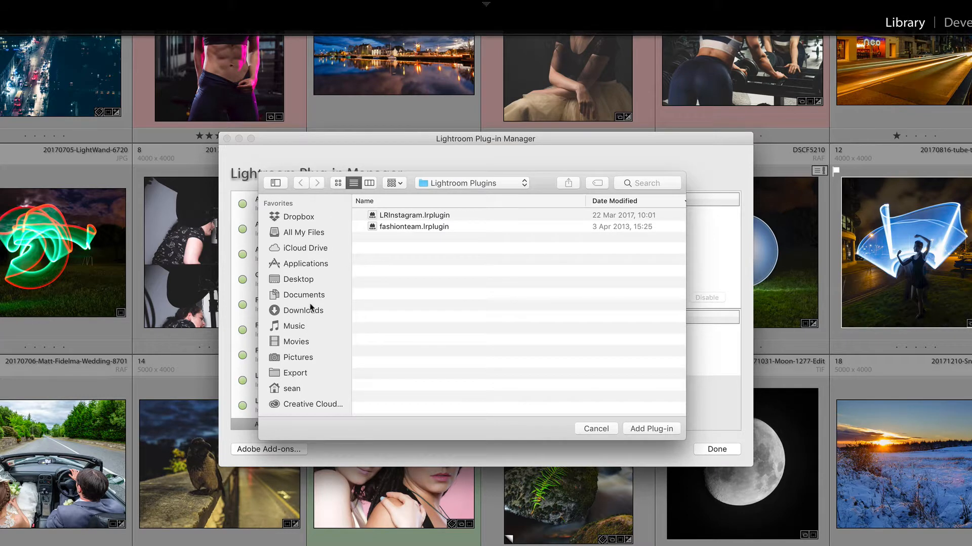
{"action": "left_click", "coordinate": [304, 295]}
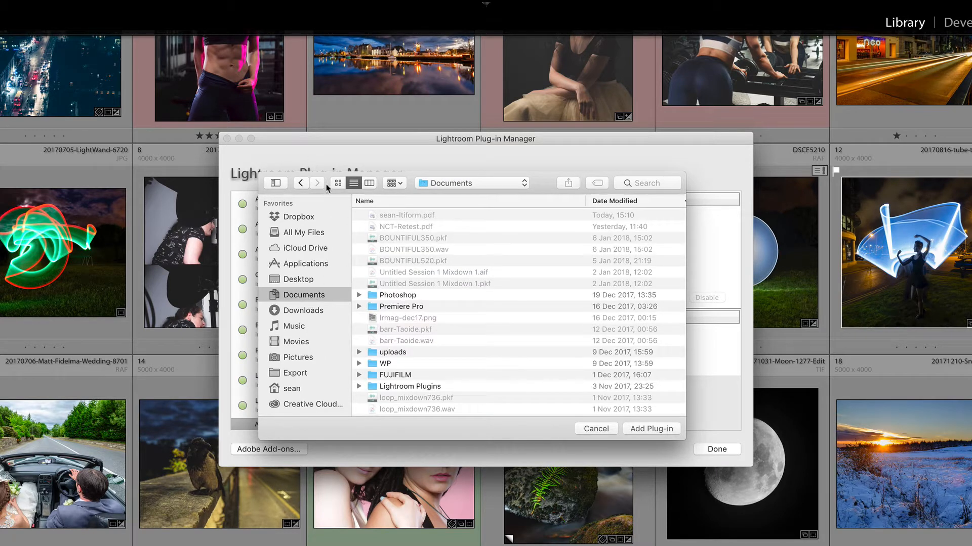
{"action": "left_click", "coordinate": [395, 375]}
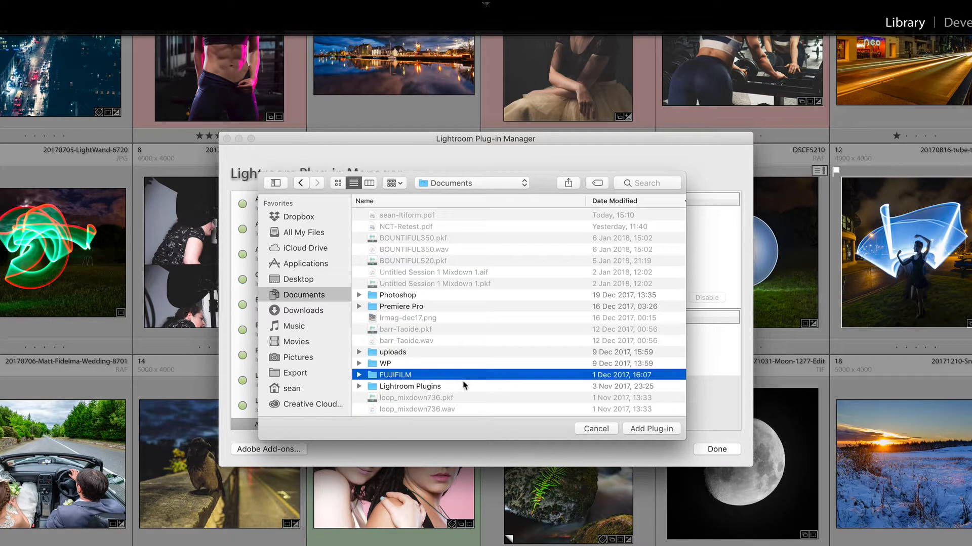
{"action": "double_click", "coordinate": [394, 374]}
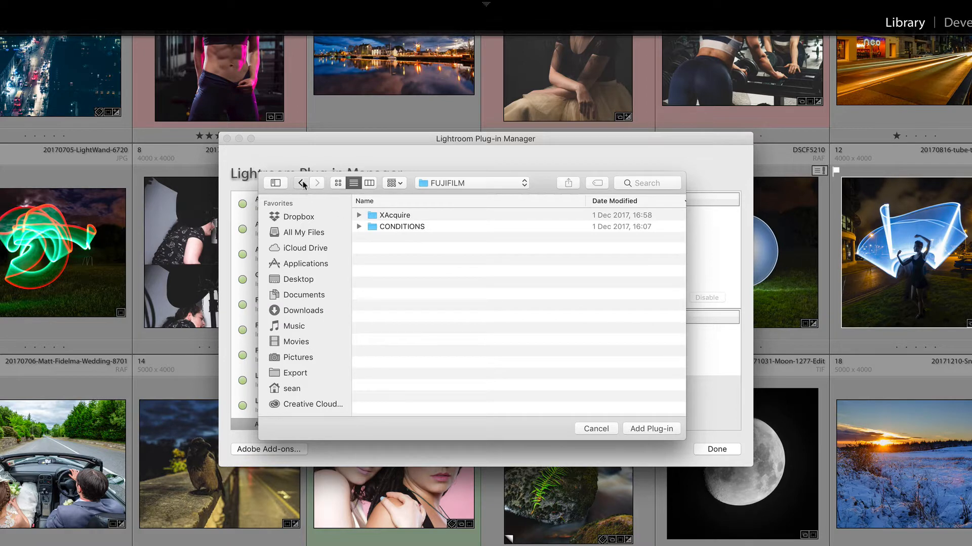
{"action": "left_click", "coordinate": [302, 183]}
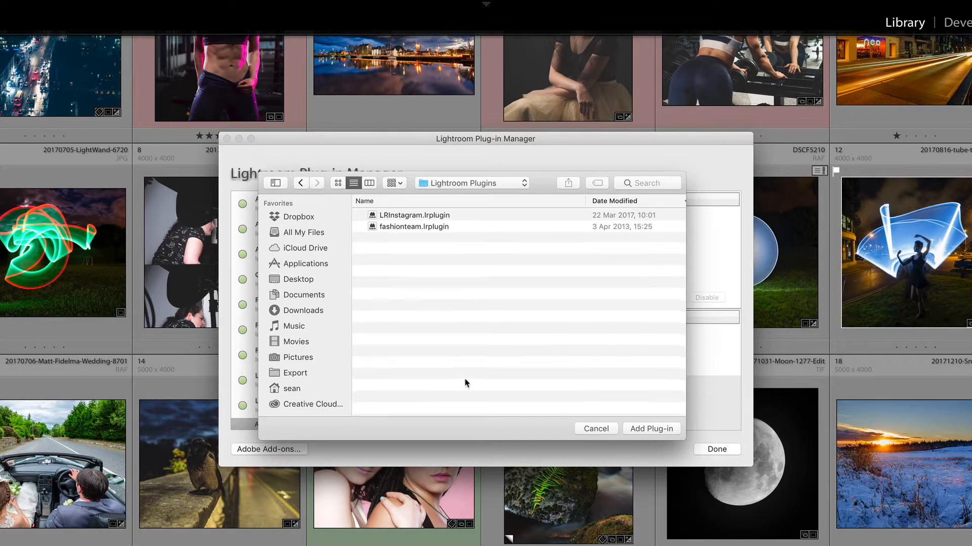
{"action": "mouse_move", "coordinate": [635, 424]}
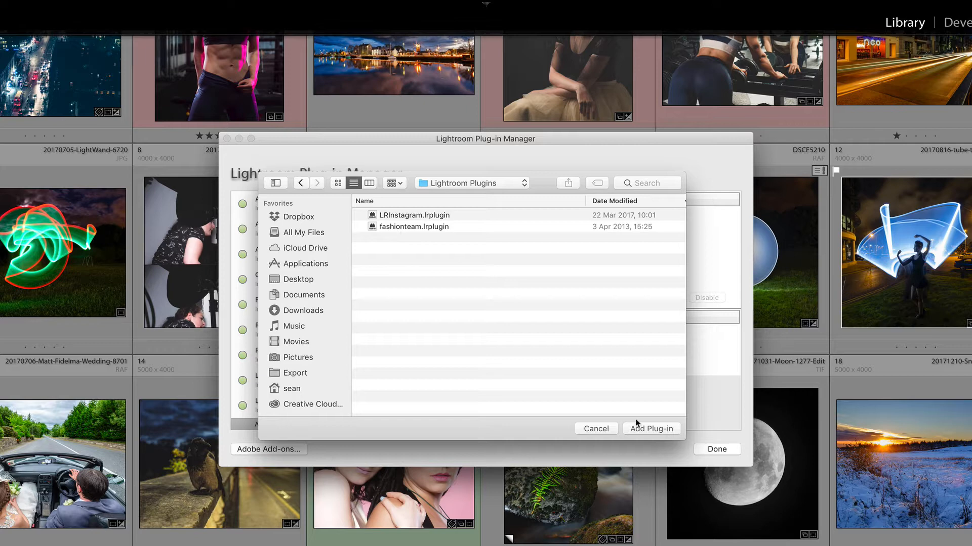
{"action": "left_click", "coordinate": [413, 215]}
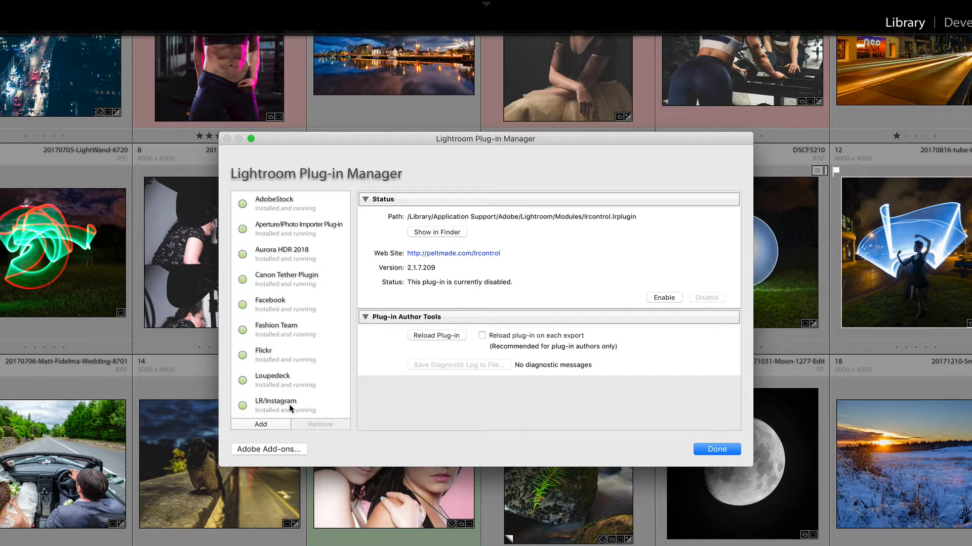
Review the LR/Instagram plug-in's details and close the Plug-in Manager.
{"action": "left_click", "coordinate": [276, 405]}
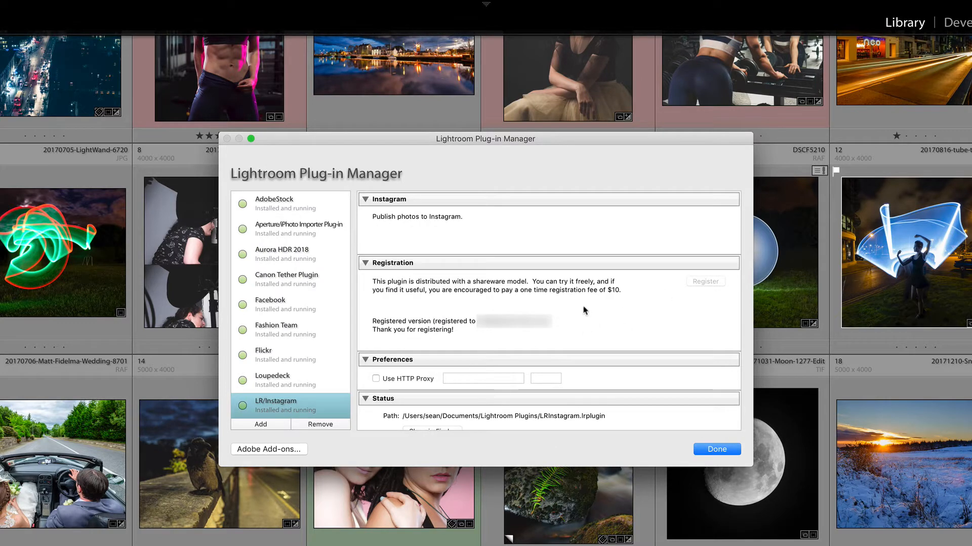
{"action": "mouse_move", "coordinate": [440, 325]}
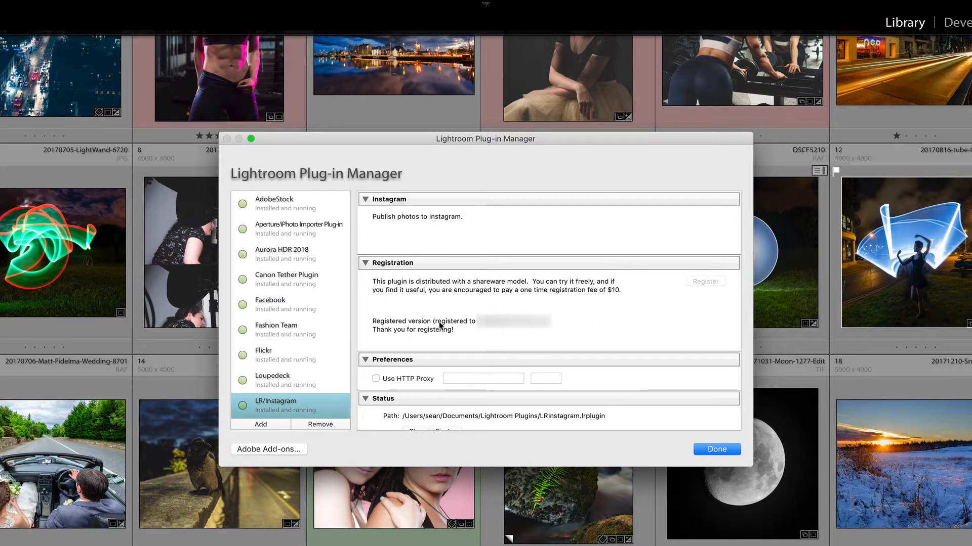
{"action": "mouse_move", "coordinate": [499, 340]}
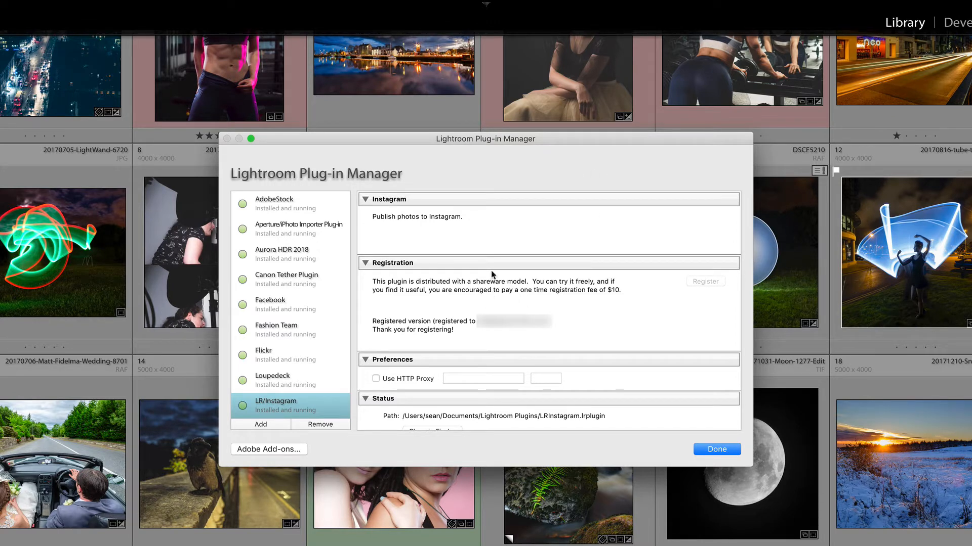
{"action": "mouse_move", "coordinate": [542, 178]}
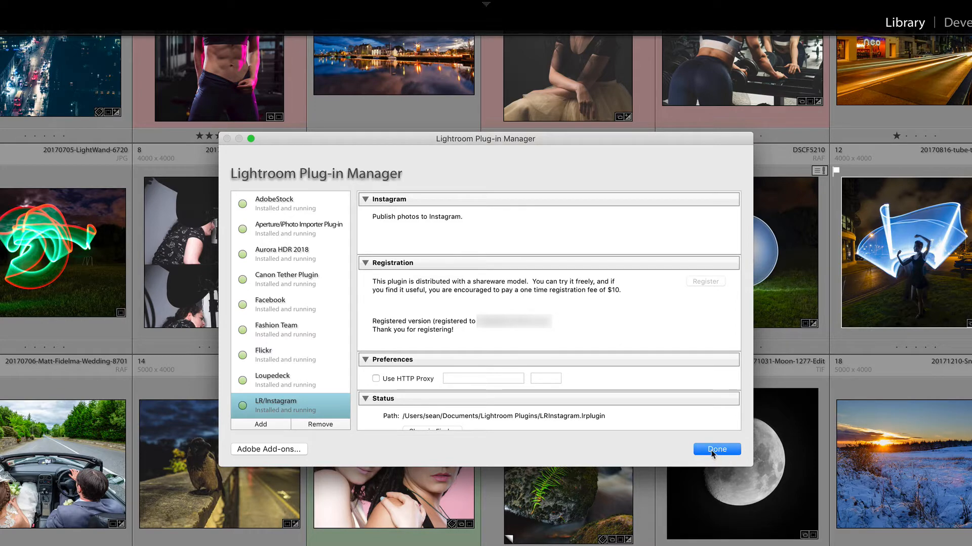
{"action": "left_click", "coordinate": [716, 449]}
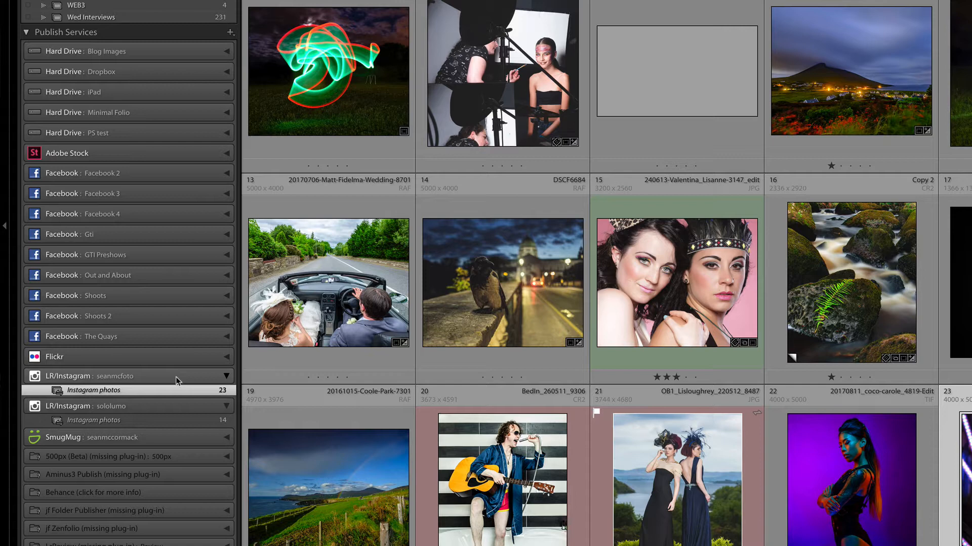
{"action": "mouse_move", "coordinate": [195, 382]}
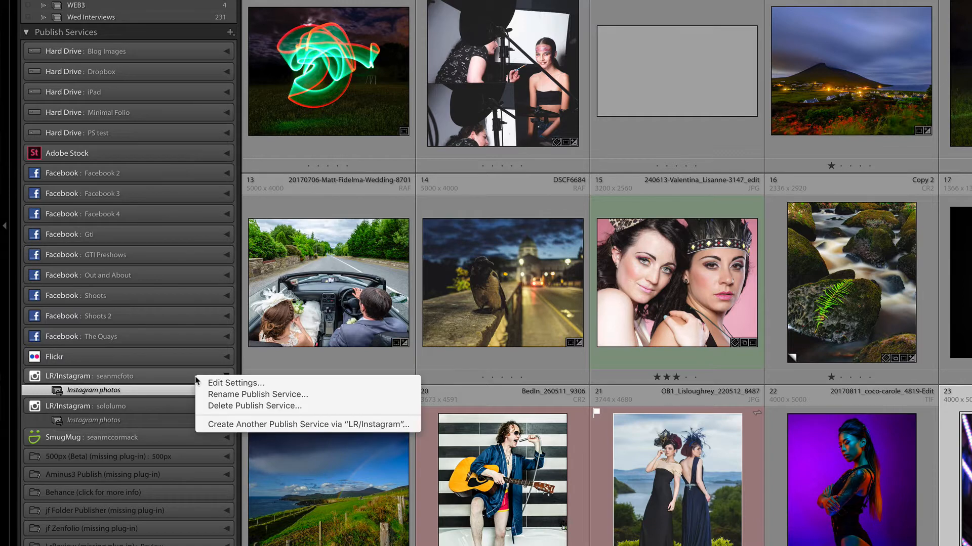
{"action": "mouse_move", "coordinate": [306, 424]}
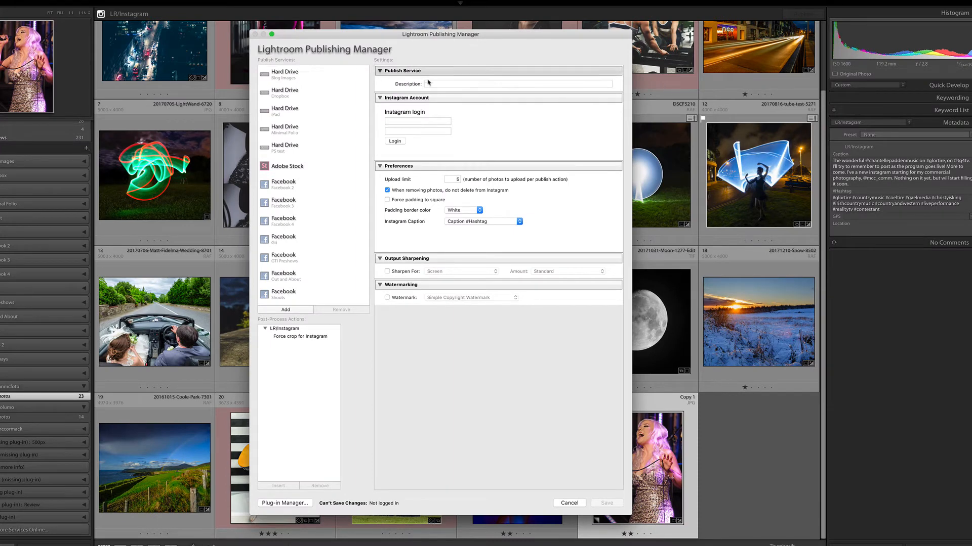
Describe the new publish service as 'Commerical Insta'.
{"action": "left_click", "coordinate": [518, 84]}
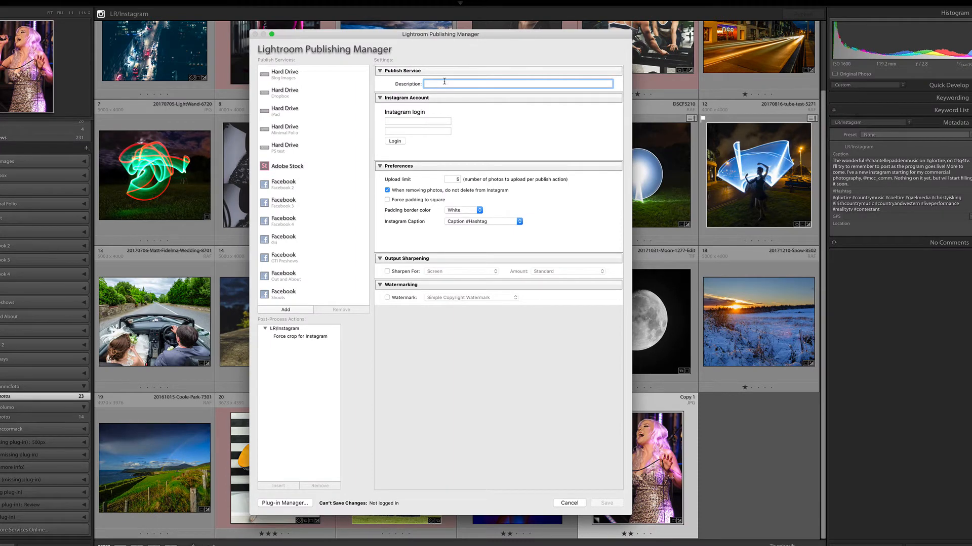
{"action": "type", "text": "Commerical"}
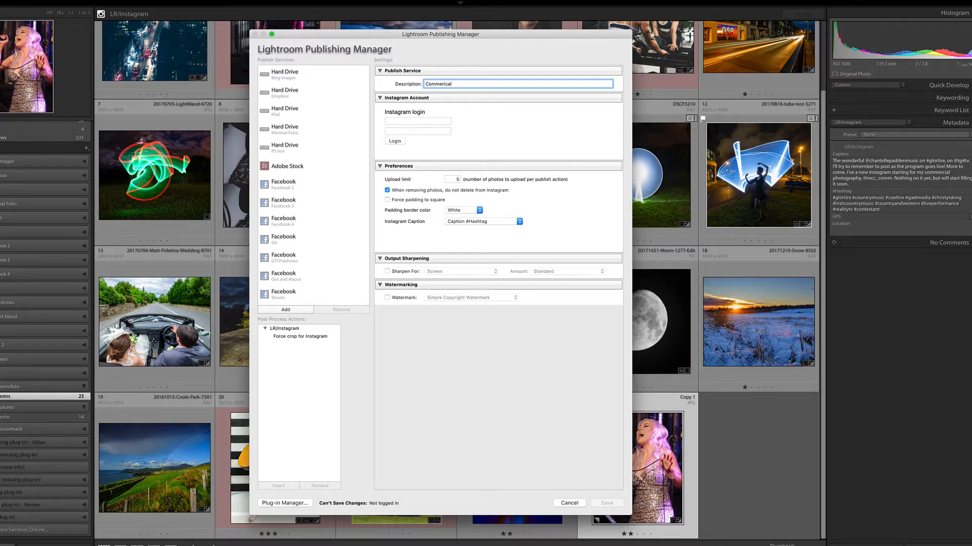
{"action": "type", "text": "Insta"}
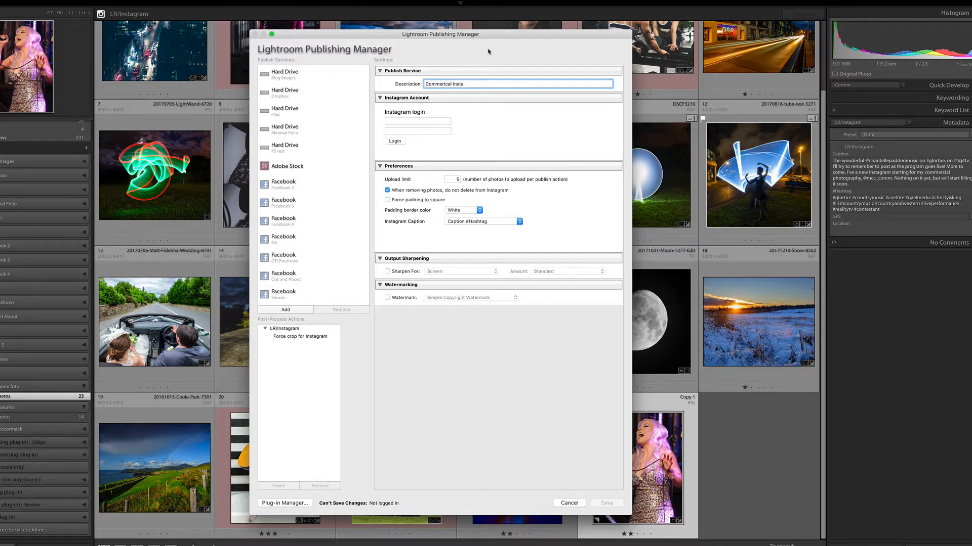
Enter the Mcc Instagram username and log the service into that account.
{"action": "left_click", "coordinate": [417, 120]}
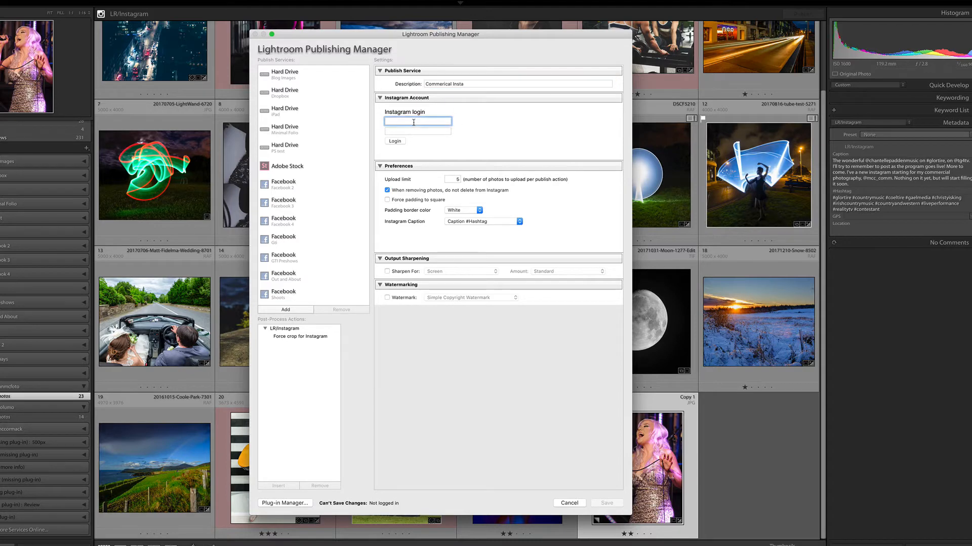
{"action": "type", "text": "Mcc"}
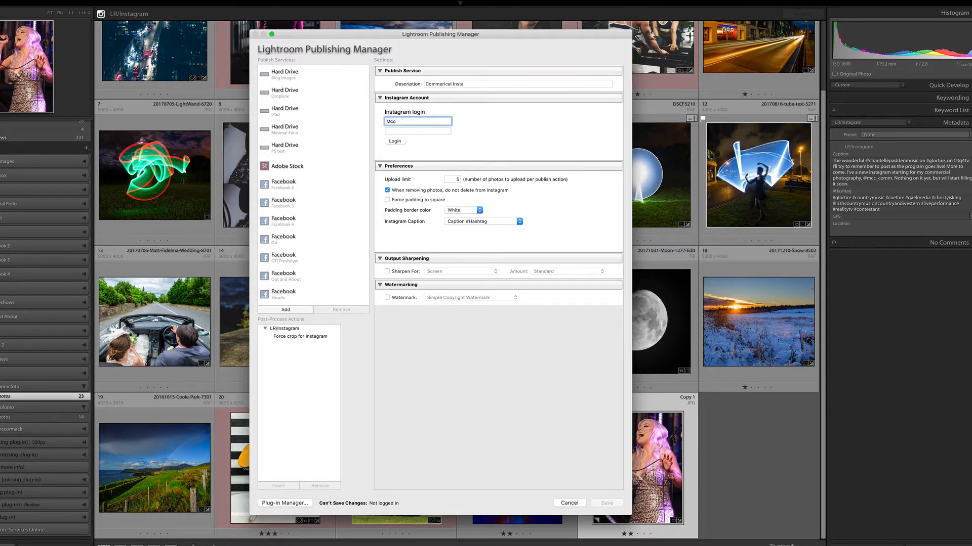
{"action": "type", "text": "mcc"}
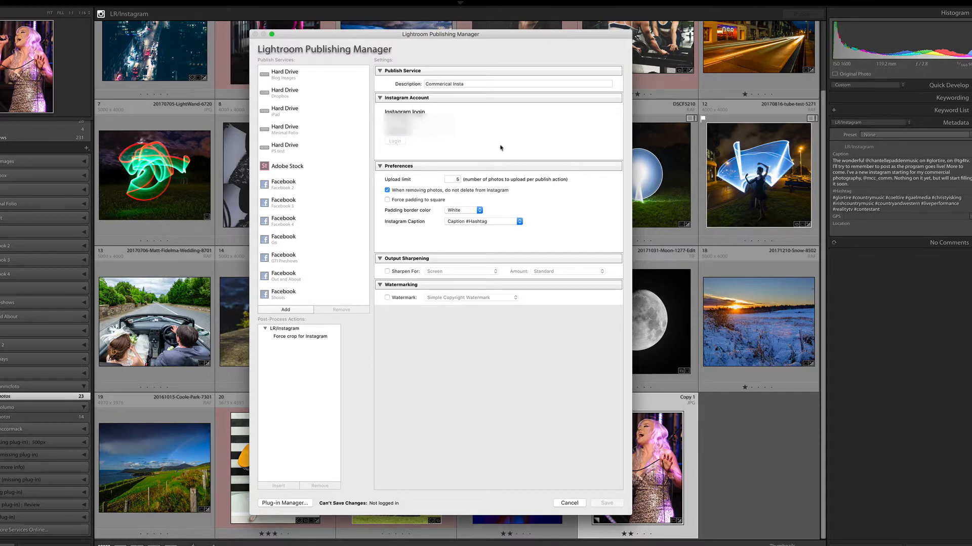
{"action": "left_click", "coordinate": [393, 141]}
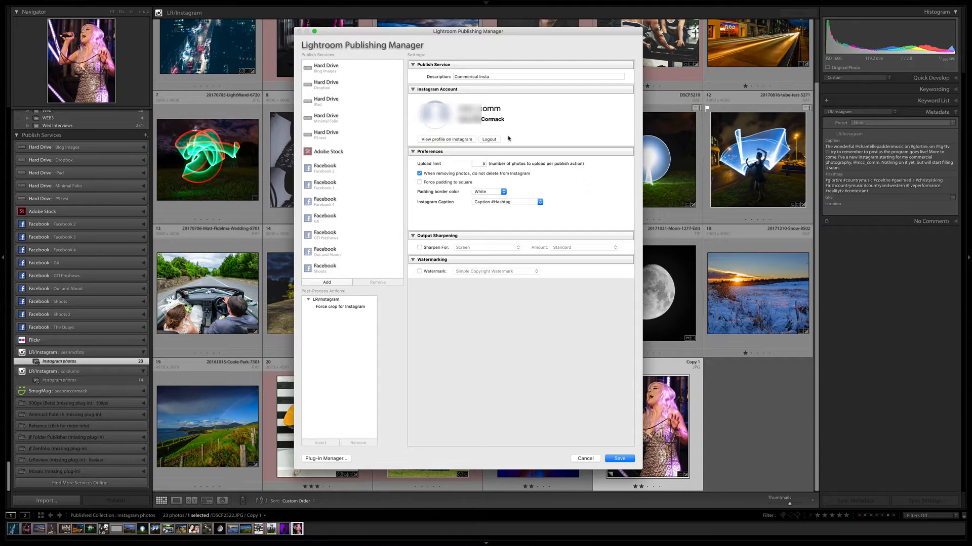
{"action": "mouse_move", "coordinate": [536, 129]}
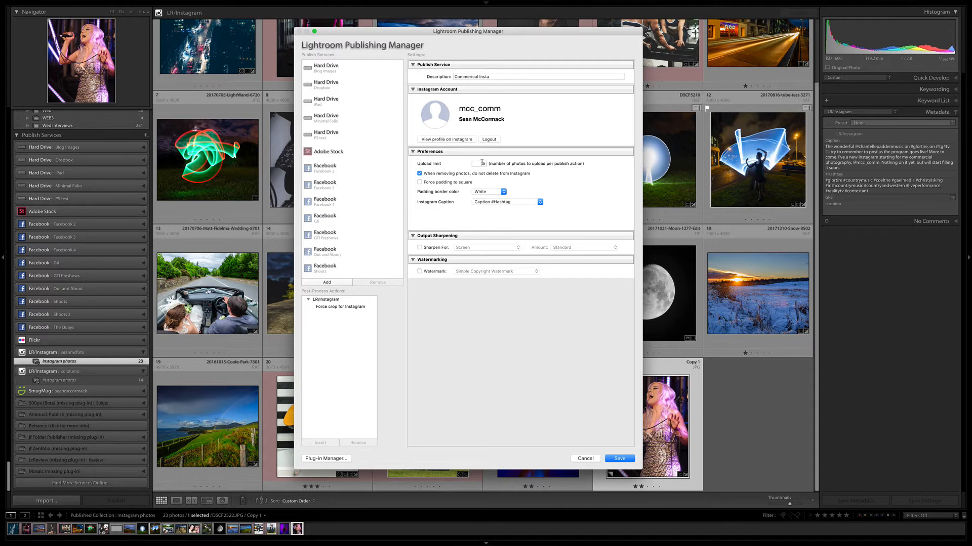
Set upload limit 5, Caption #Hashtag captions and Sharpen For Screen, then save the service.
{"action": "type", "text": "5"}
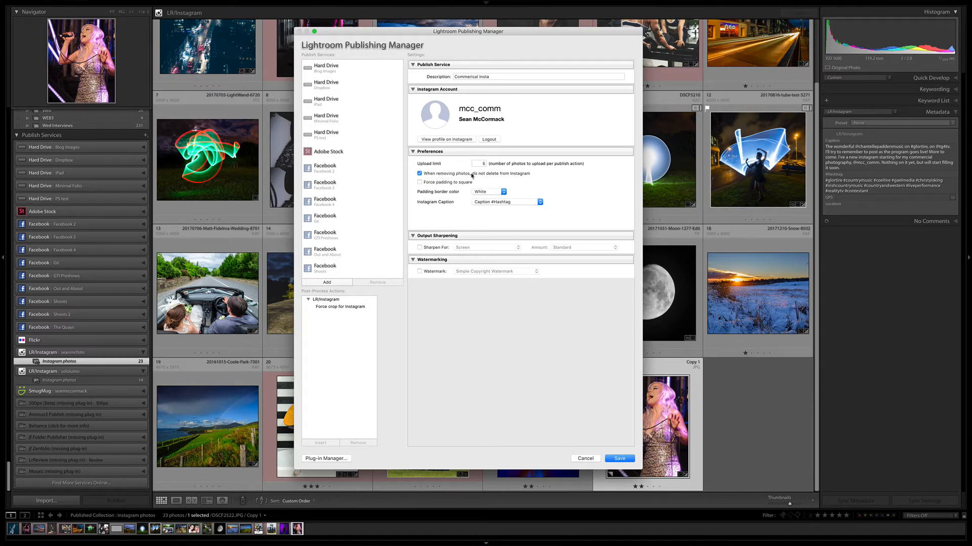
{"action": "mouse_move", "coordinate": [470, 176]}
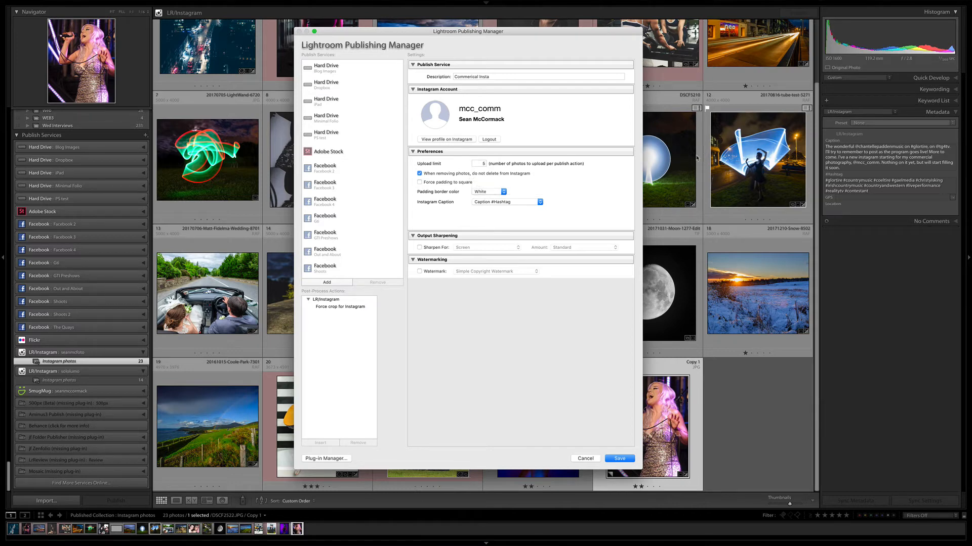
{"action": "mouse_move", "coordinate": [523, 176]}
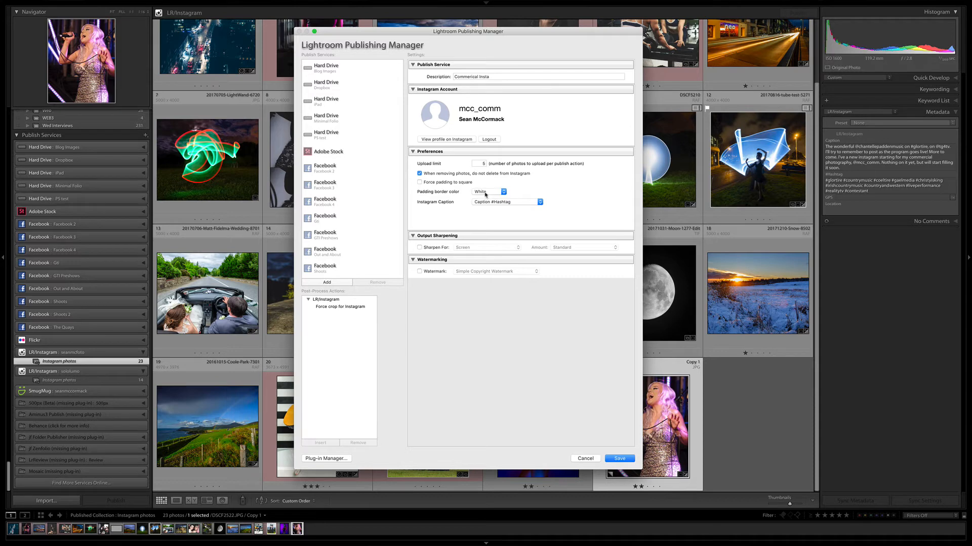
{"action": "mouse_move", "coordinate": [448, 206]}
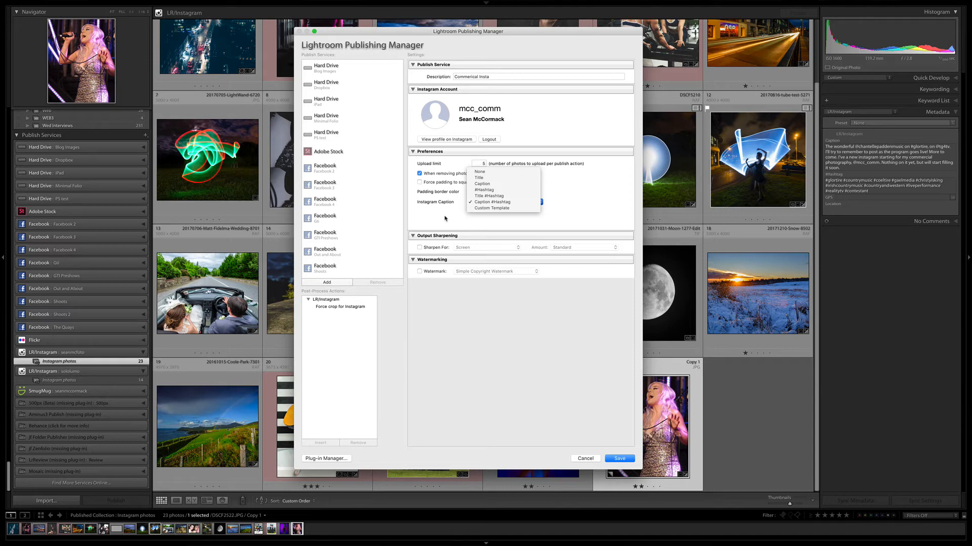
{"action": "left_click", "coordinate": [492, 202]}
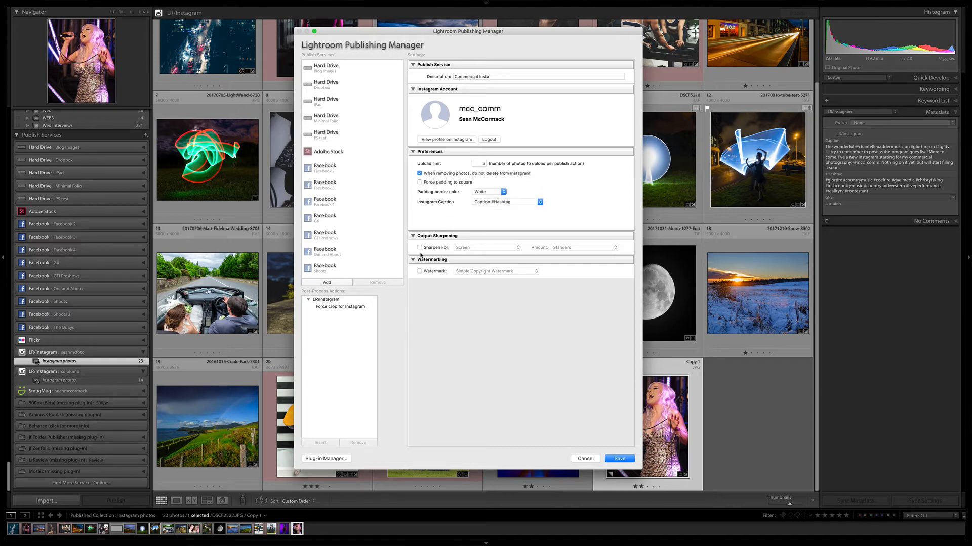
{"action": "left_click", "coordinate": [418, 247]}
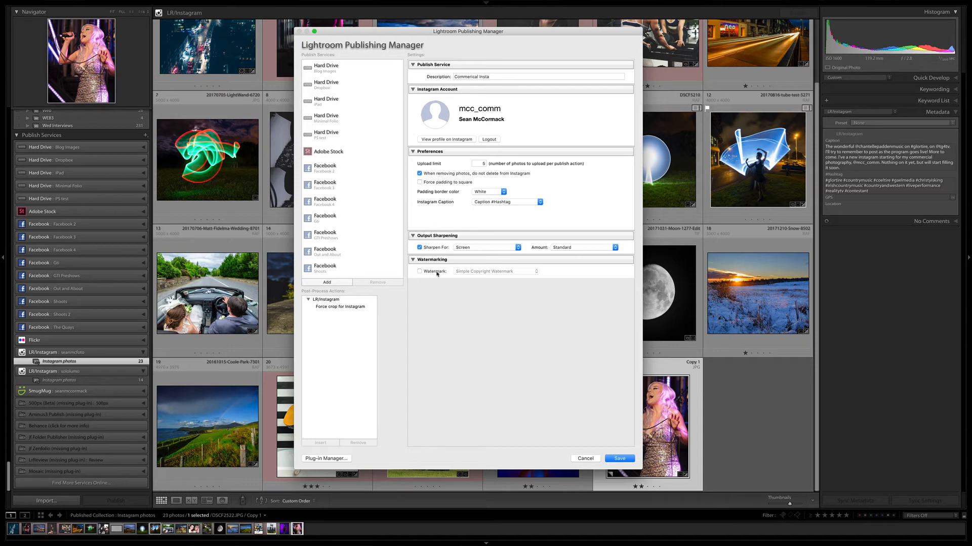
{"action": "mouse_move", "coordinate": [451, 266]}
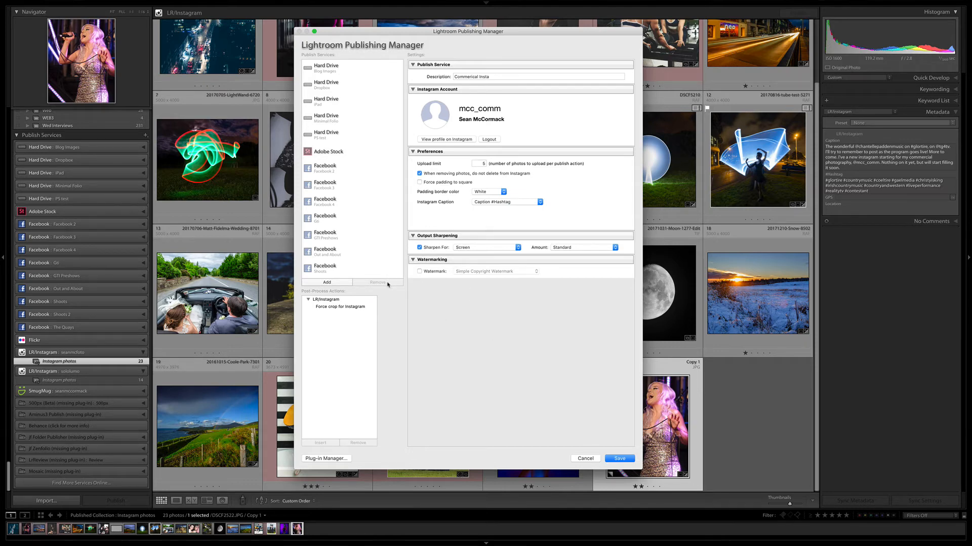
{"action": "mouse_move", "coordinate": [380, 290]}
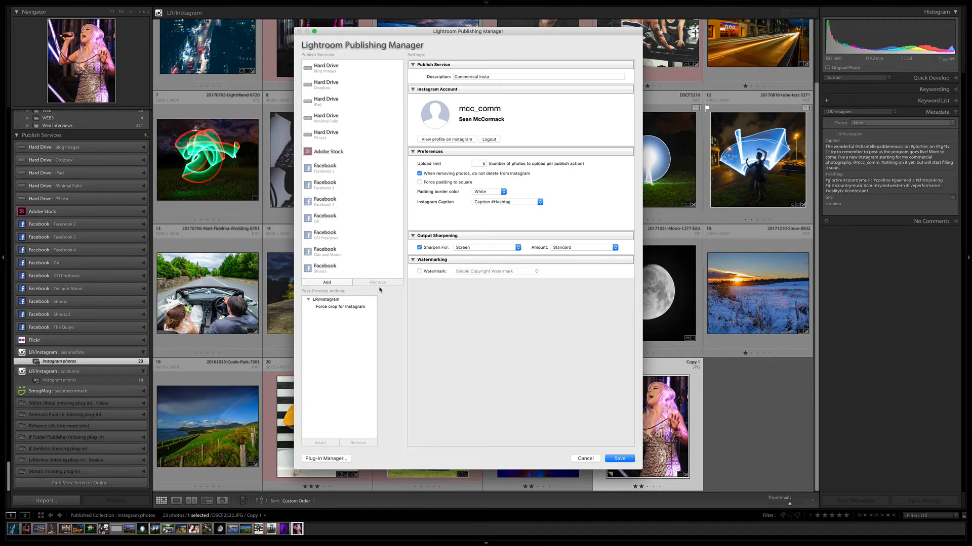
{"action": "mouse_move", "coordinate": [610, 432]}
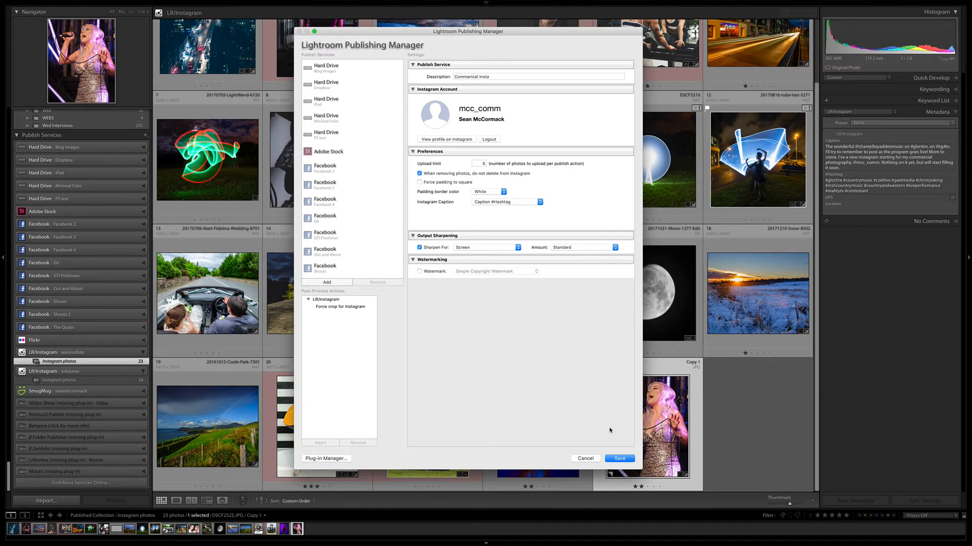
{"action": "left_click", "coordinate": [617, 458]}
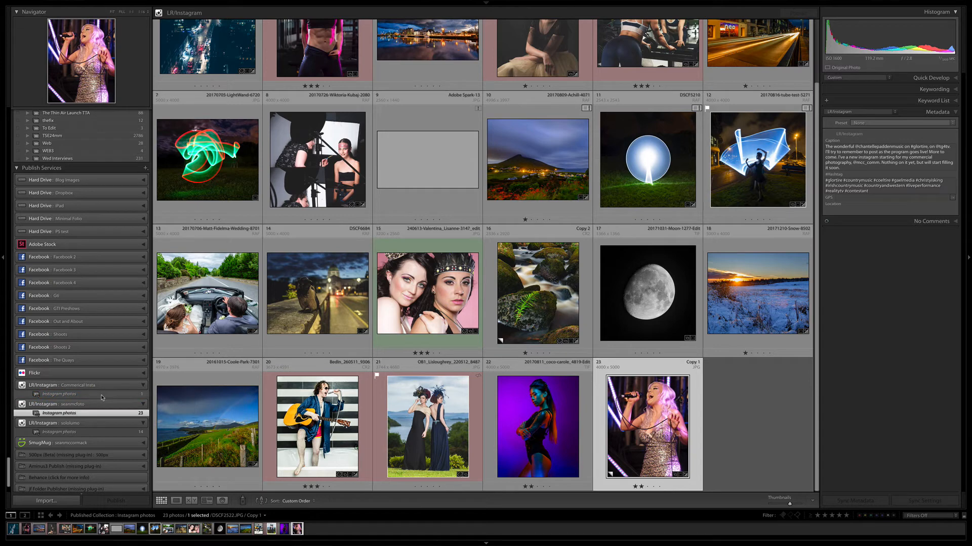
Add the singer photo to the Commerical Insta collection and review its caption in Metadata before publishing.
{"action": "left_click", "coordinate": [59, 395]}
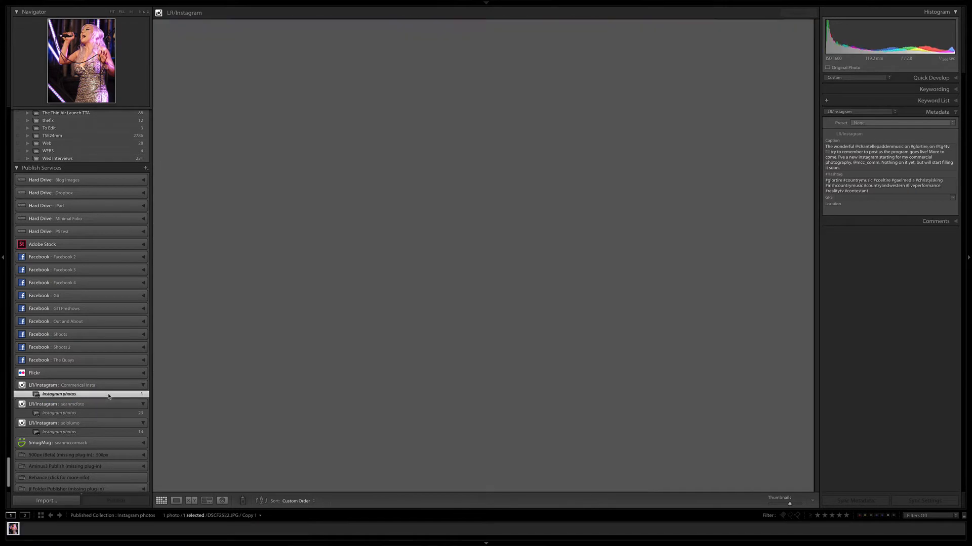
{"action": "left_click", "coordinate": [60, 394]}
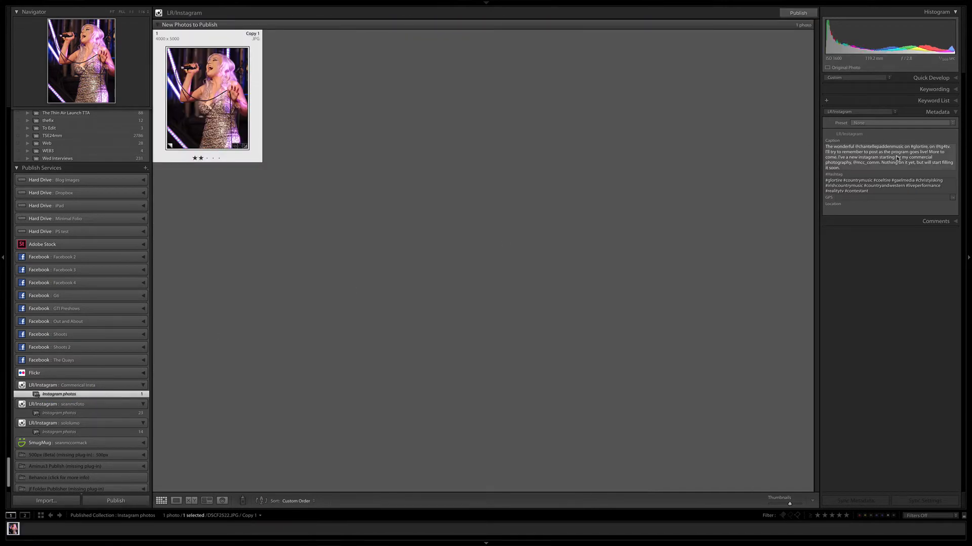
{"action": "triple_click", "coordinate": [887, 155]}
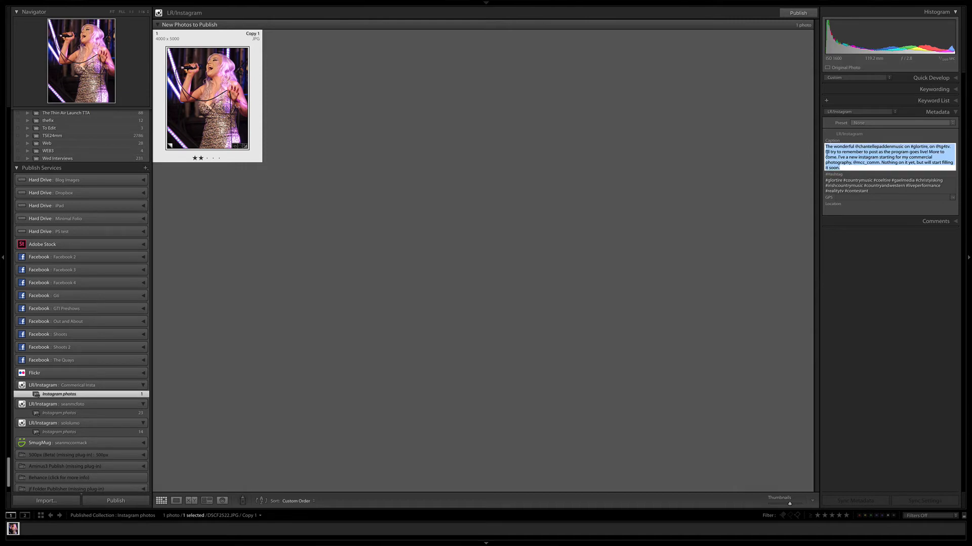
{"action": "left_click", "coordinate": [846, 157]}
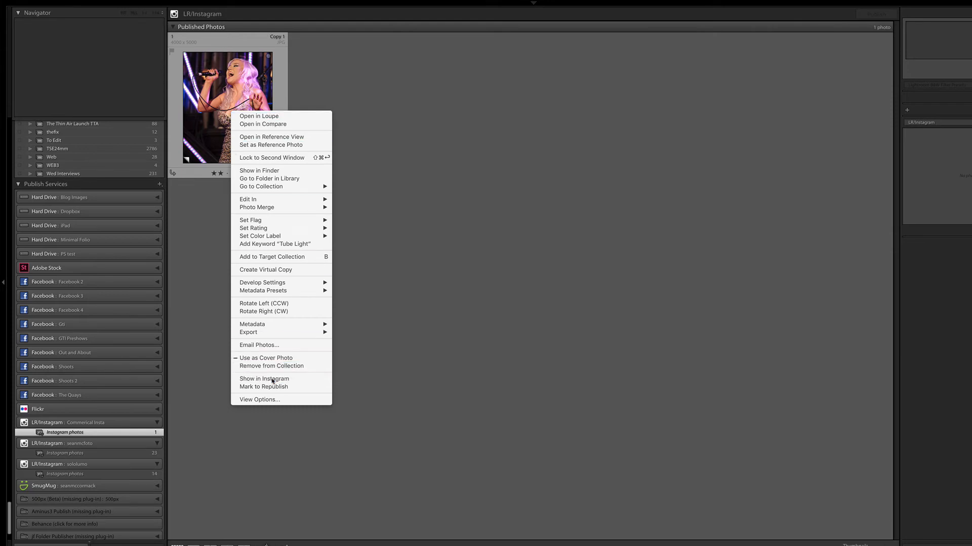
Show the published singer photo as its live post on the Instagram website.
{"action": "left_click", "coordinate": [264, 379]}
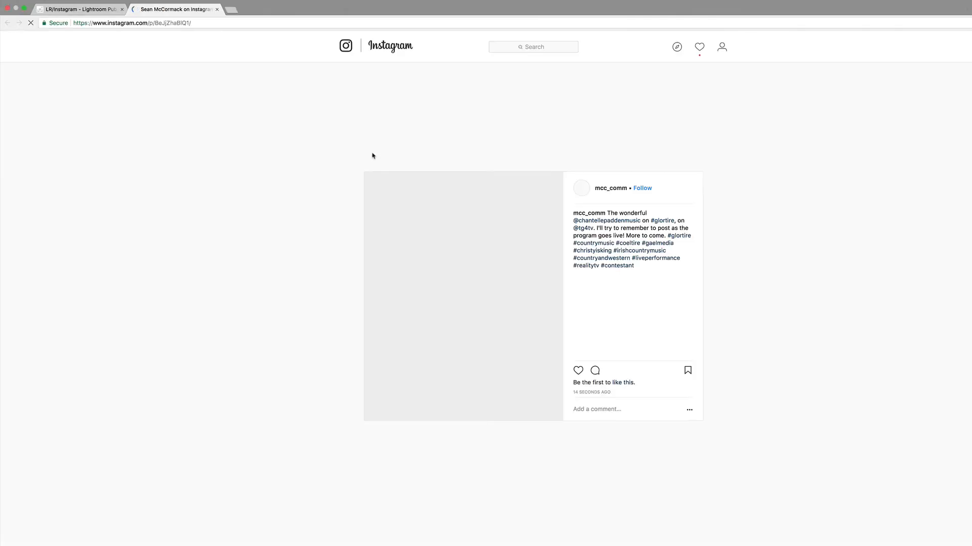